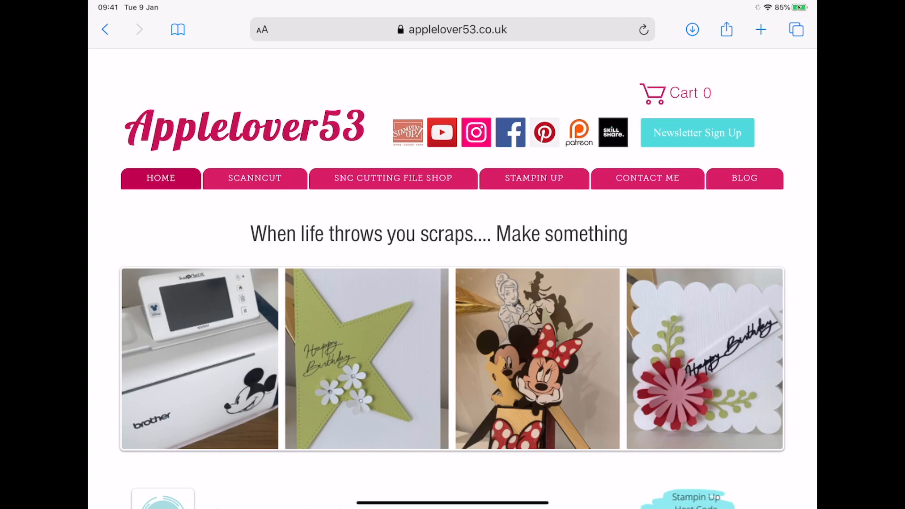
# - Go to the SNC Cutting File Shop and scroll the grid to the FREE Pop Up Box Card file
pyautogui.click(393, 179)
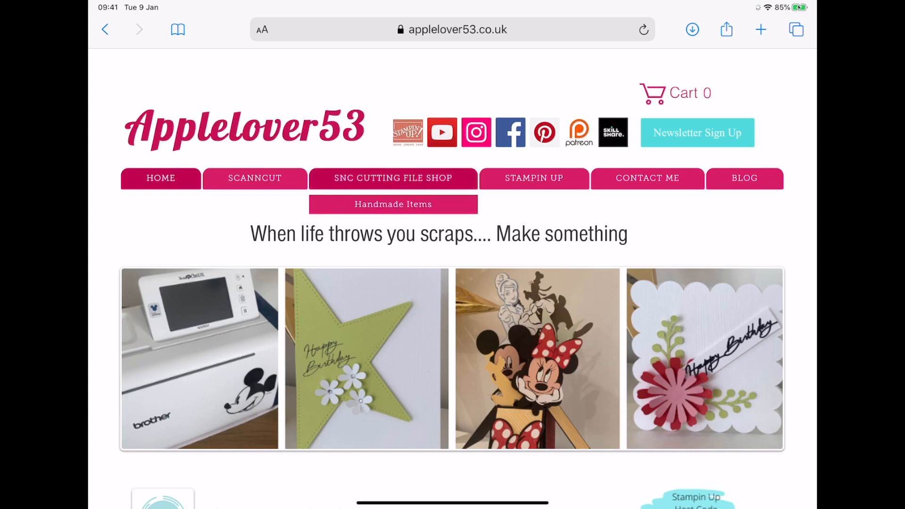
pyautogui.click(392, 178)
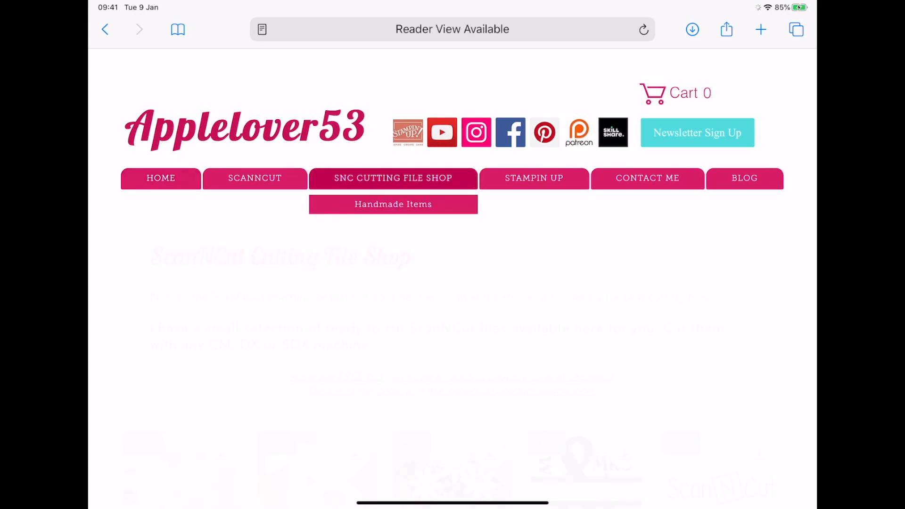
pyautogui.scroll(-3)
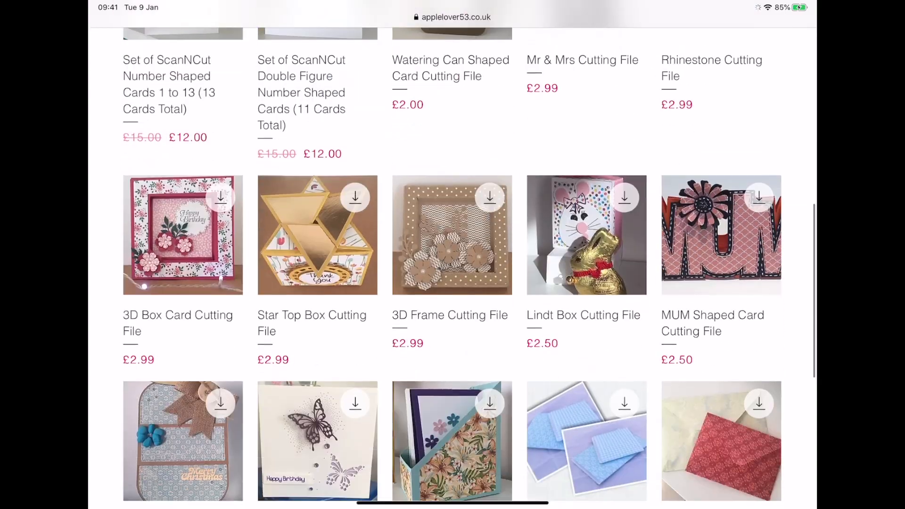
pyautogui.scroll(-3)
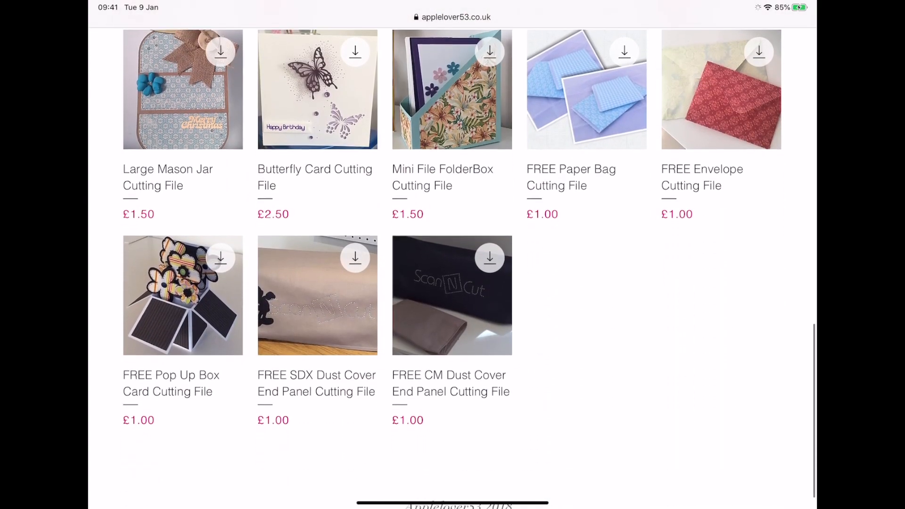
pyautogui.scroll(3)
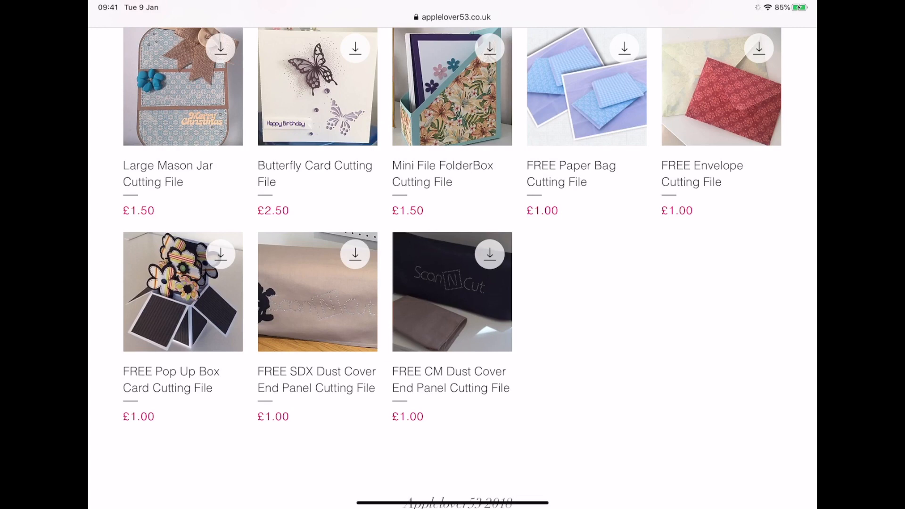
# - View the FREE Pop Up Box Card Cutting File page and note its coupon code FREE3
pyautogui.click(182, 291)
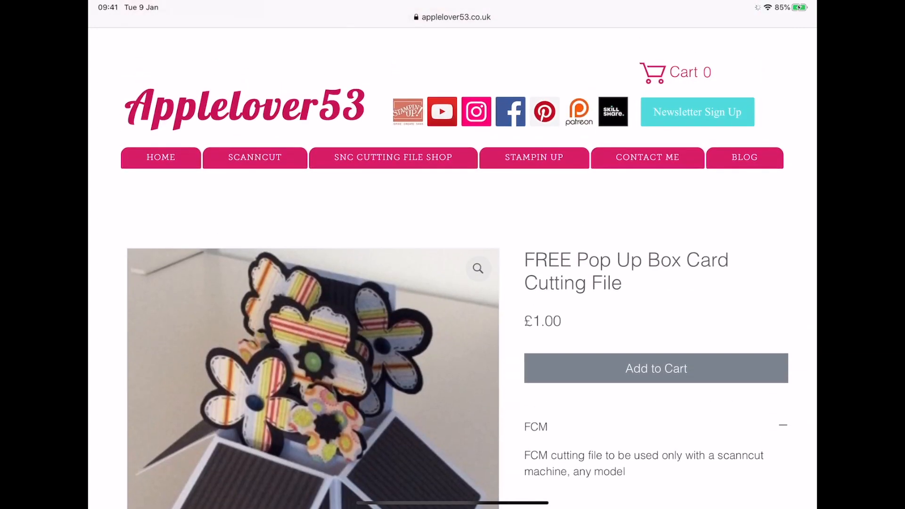
pyautogui.scroll(-3)
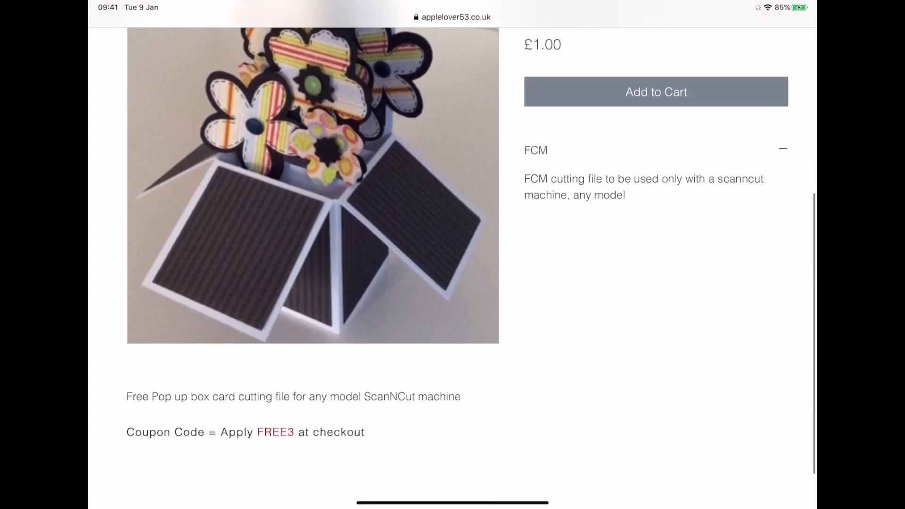
pyautogui.scroll(-3)
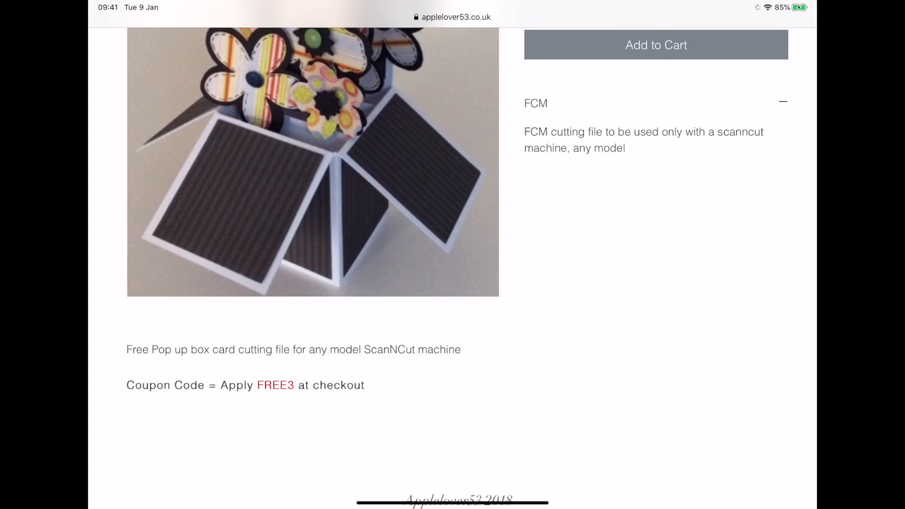
pyautogui.scroll(3)
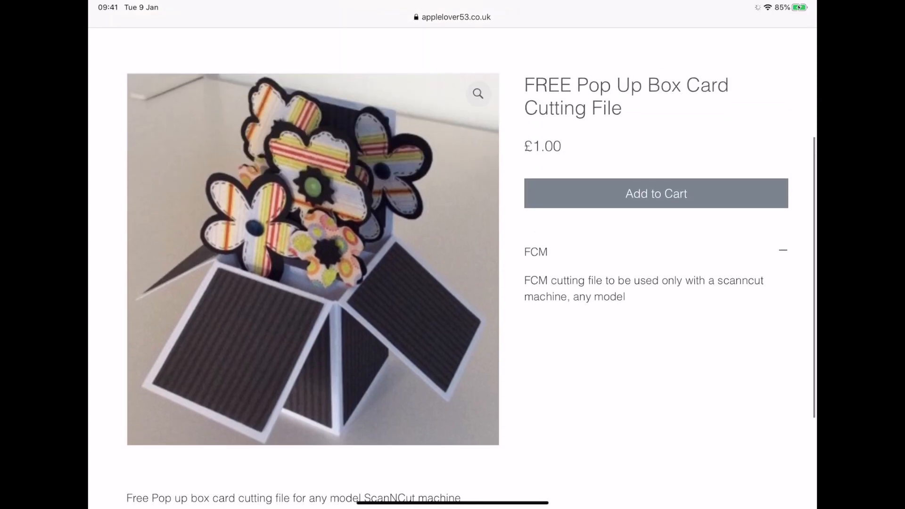
# - Add the pop up box file to the cart and go to the full cart
pyautogui.click(656, 194)
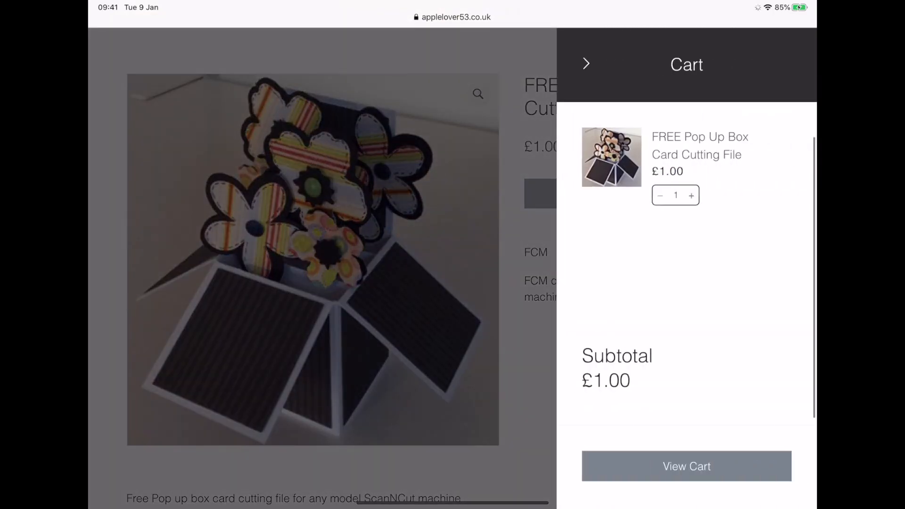
pyautogui.click(585, 63)
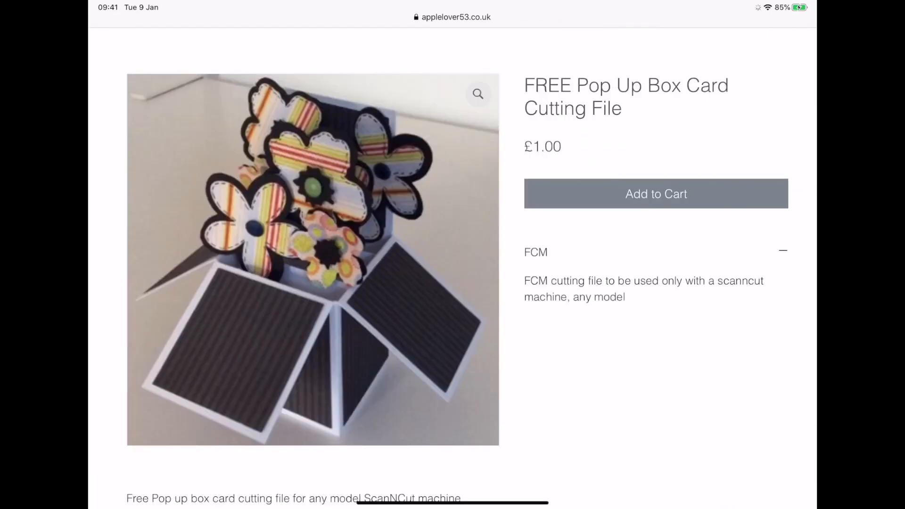
# - Apply coupon code Free3 so the pop up box file costs £0.00
pyautogui.click(655, 193)
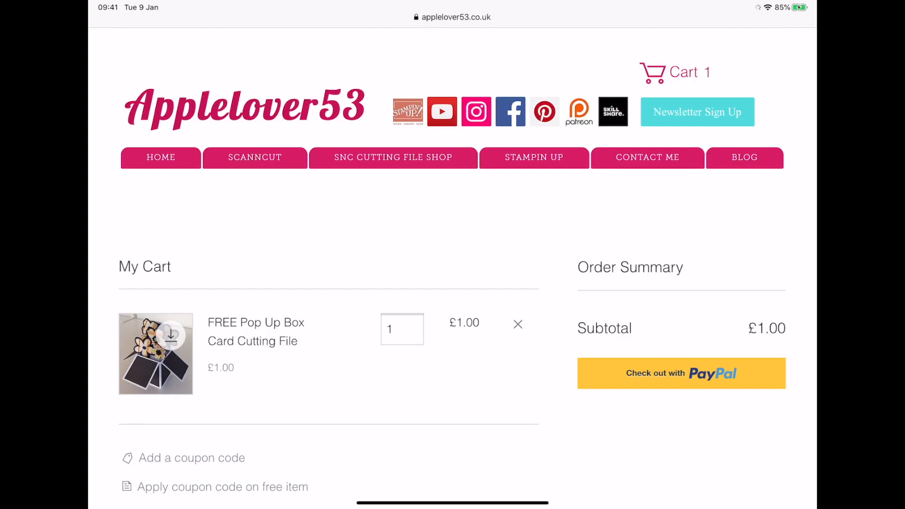
pyautogui.click(191, 459)
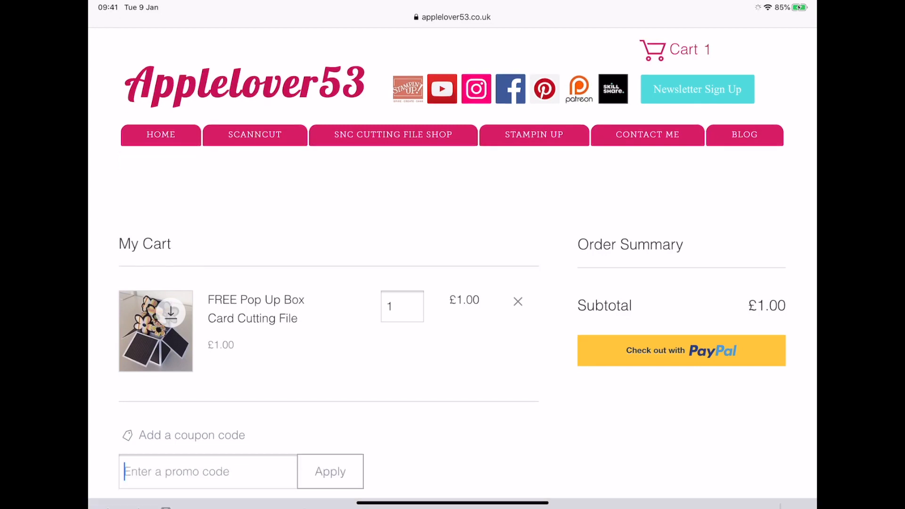
pyautogui.scroll(-3)
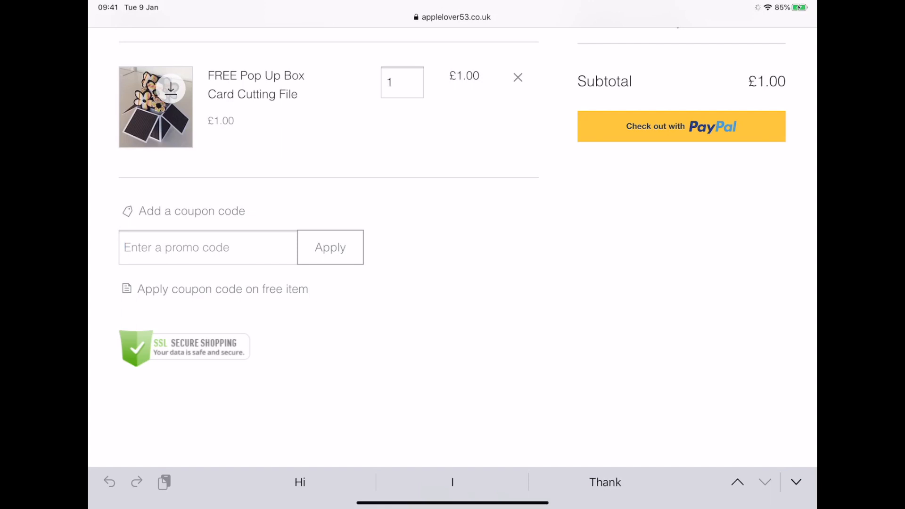
pyautogui.write('Free3')
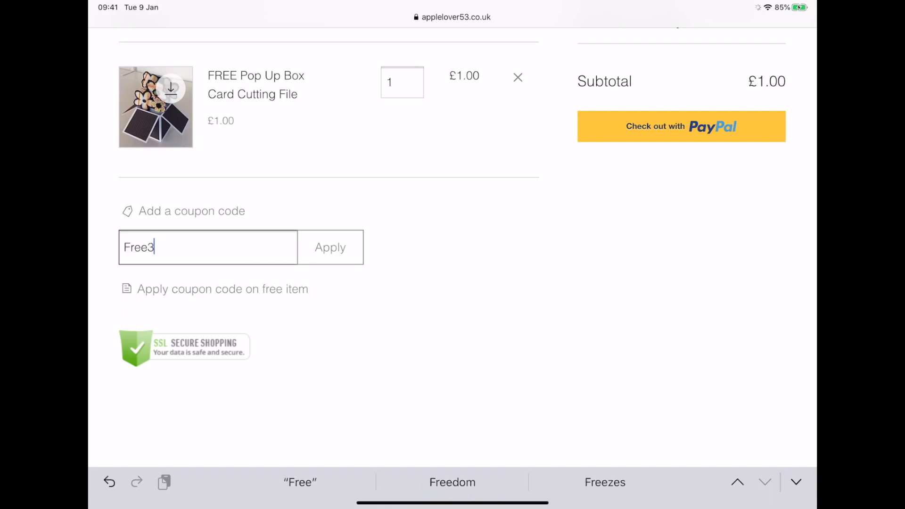
pyautogui.click(330, 247)
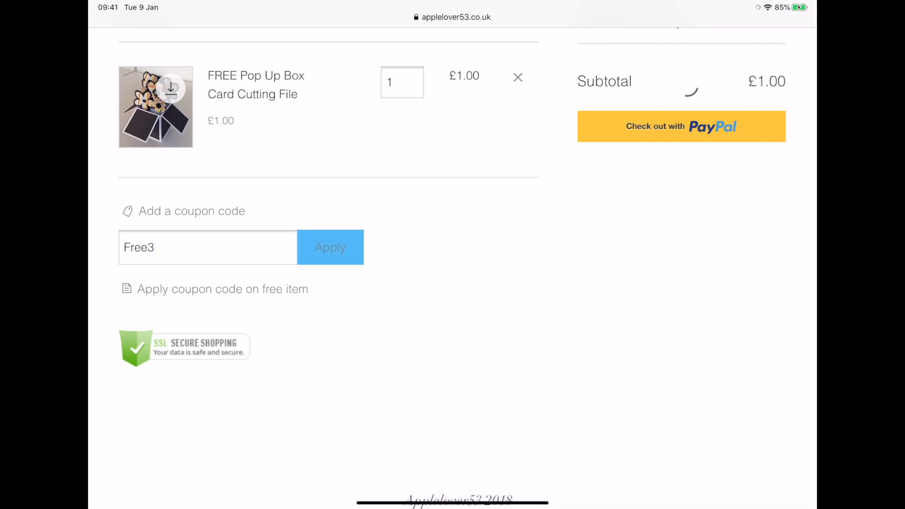
pyautogui.click(330, 247)
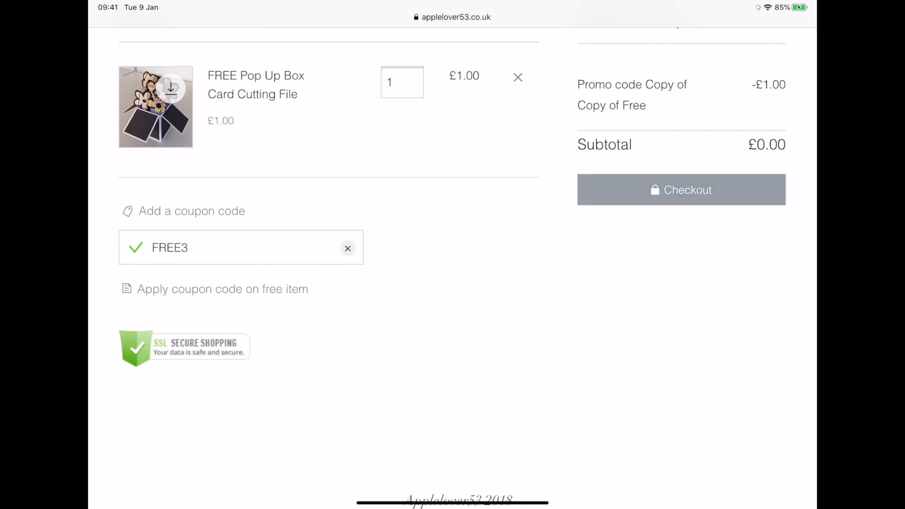
# - Proceed to checkout with the free order
pyautogui.click(681, 190)
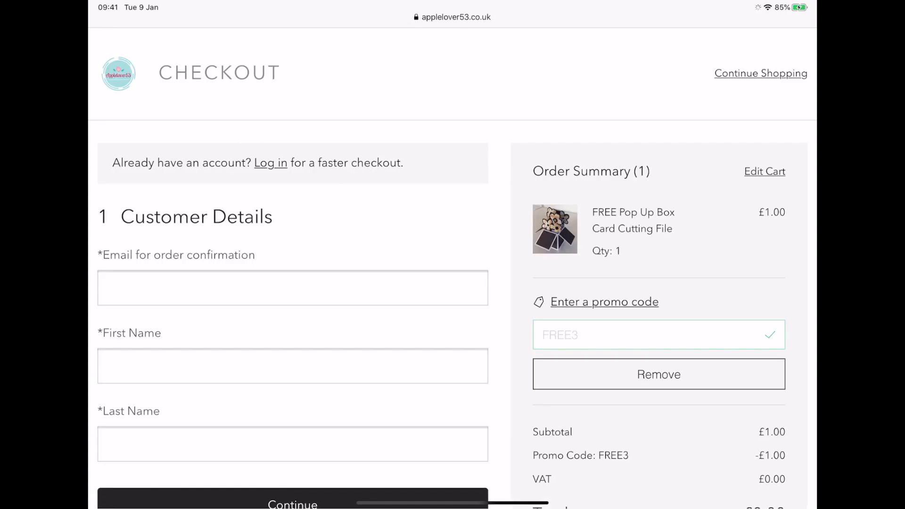
# - Continue past customer details, agree to the Terms & Conditions and place the £0.00 order
pyautogui.scroll(-3)
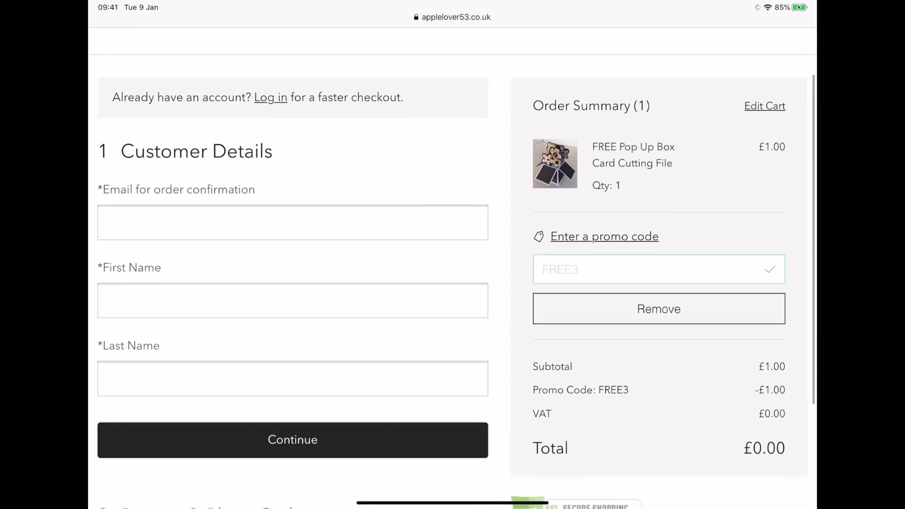
pyautogui.click(293, 439)
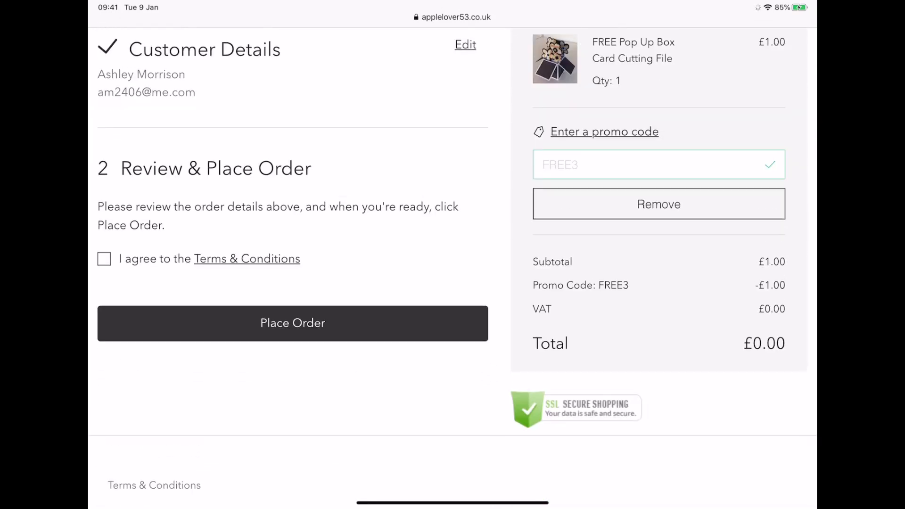
pyautogui.scroll(-3)
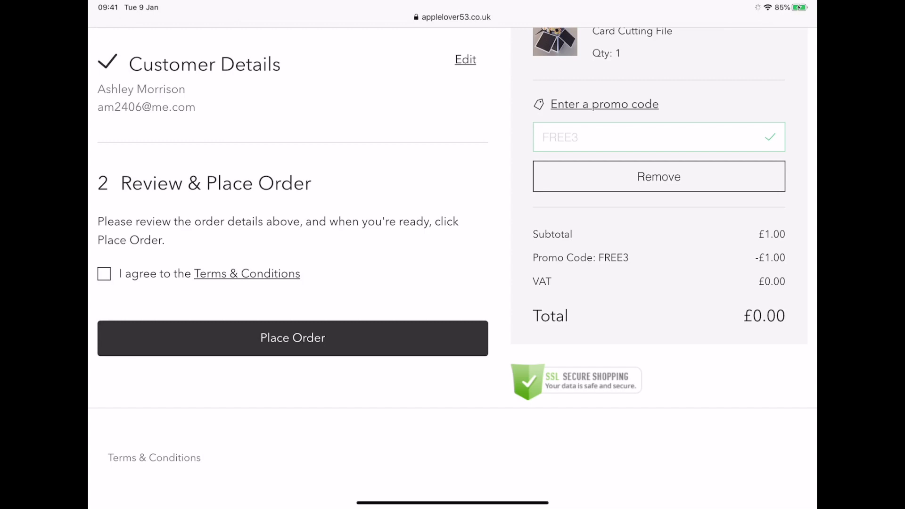
pyautogui.click(104, 273)
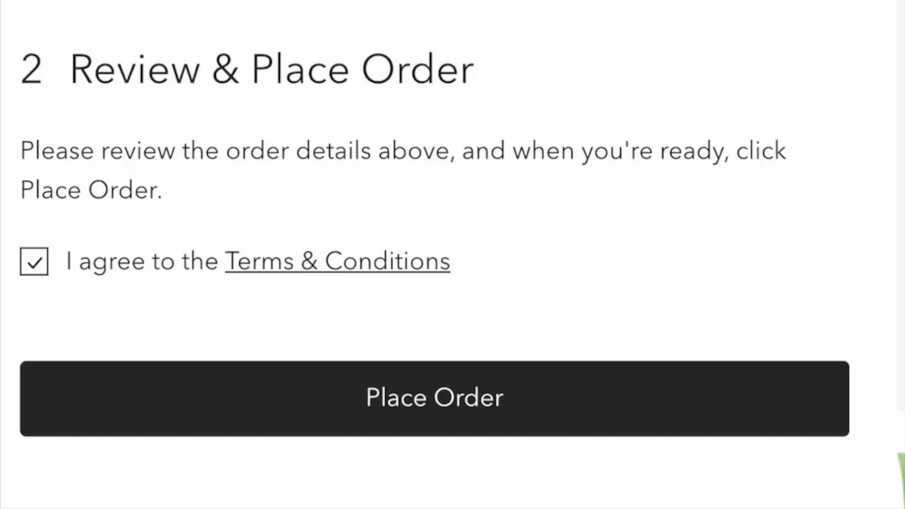
pyautogui.click(435, 398)
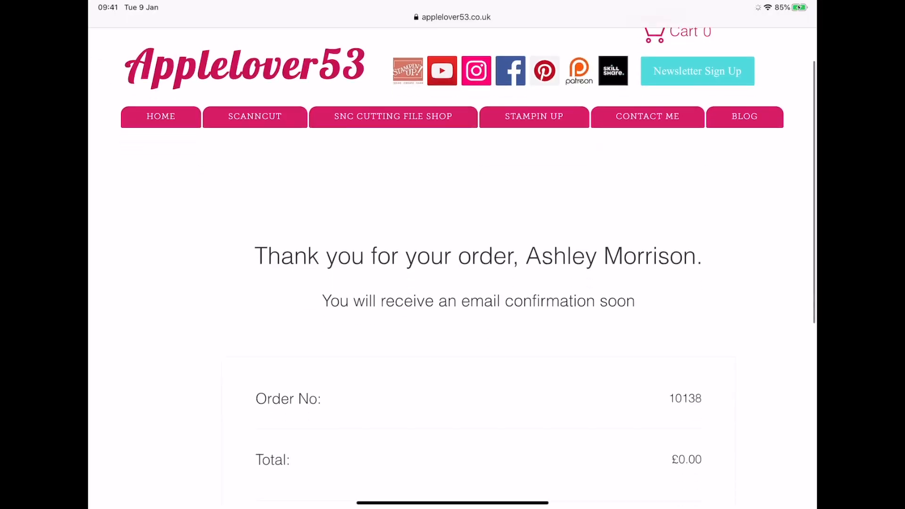
# - Scroll the order confirmation to the Your Downloads section listing the Pop Up Box file
pyautogui.scroll(-3)
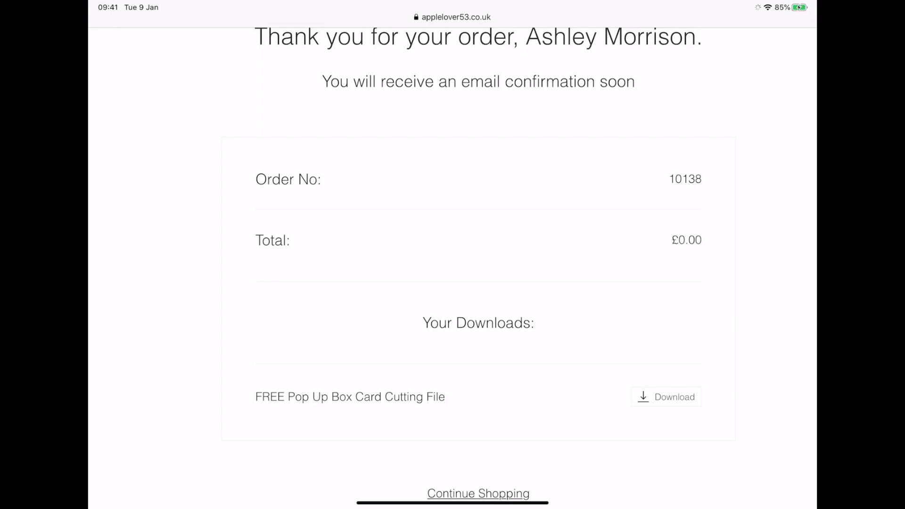
pyautogui.scroll(-3)
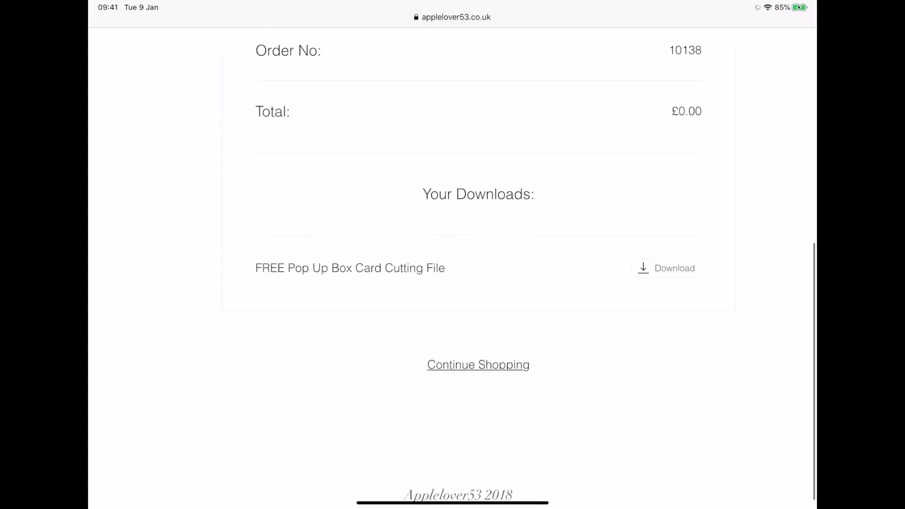
pyautogui.scroll(3)
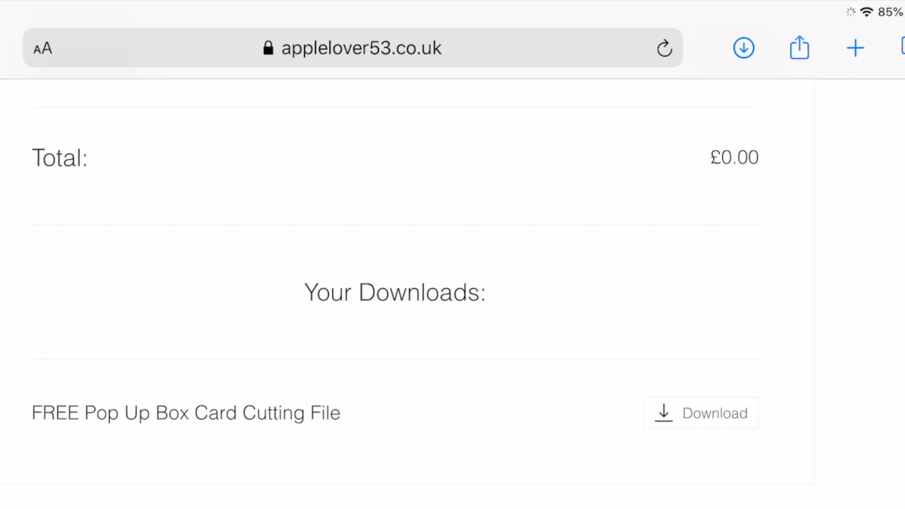
# - Download Pop_Up_Box.fcm and reveal the downloaded zip in the Files Downloads folder
pyautogui.click(744, 48)
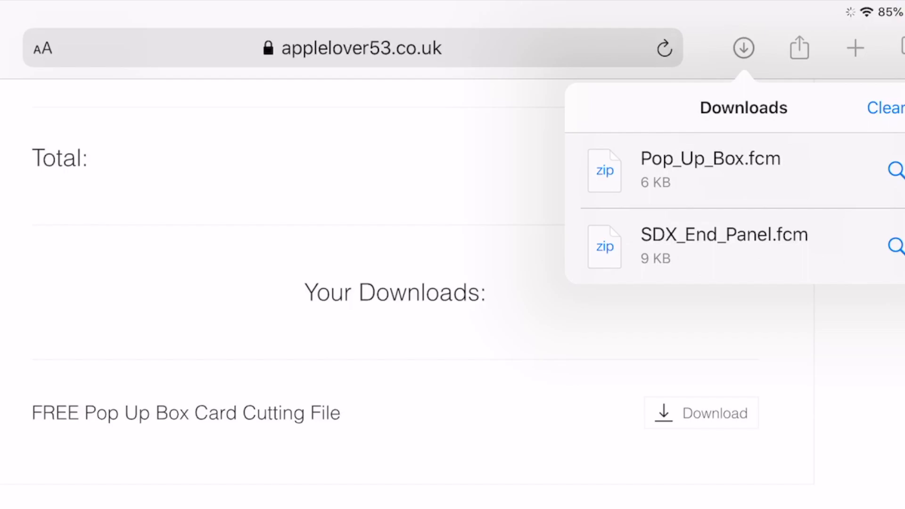
pyautogui.click(896, 170)
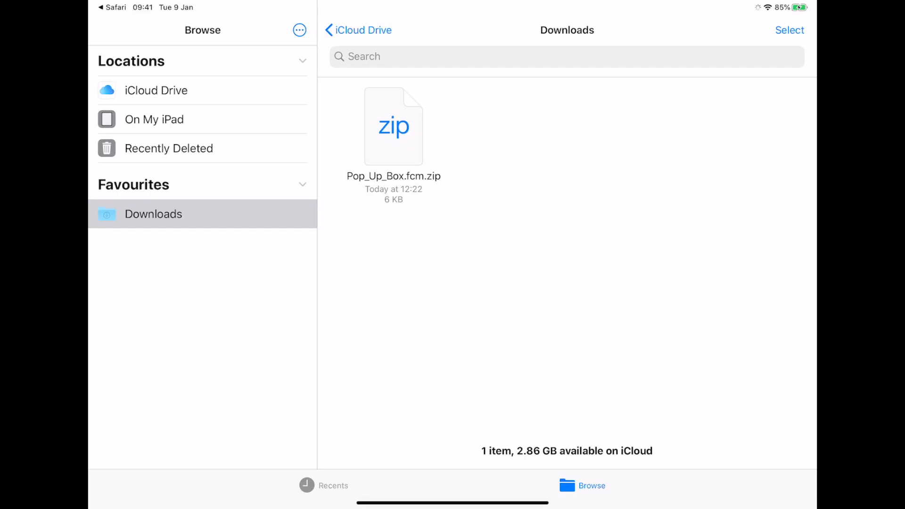
# - Uncompress the Pop_Up_Box.fcm.zip archive in Downloads
pyautogui.rightClick(393, 125)
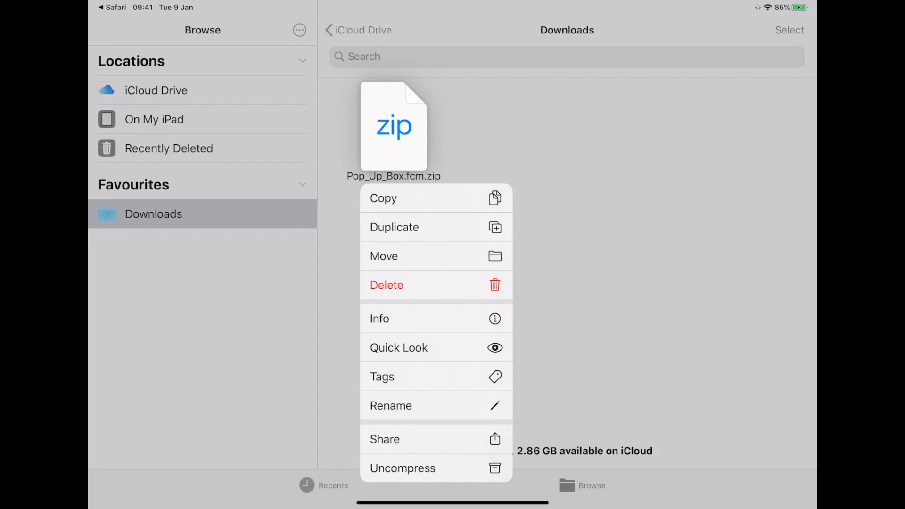
pyautogui.click(402, 469)
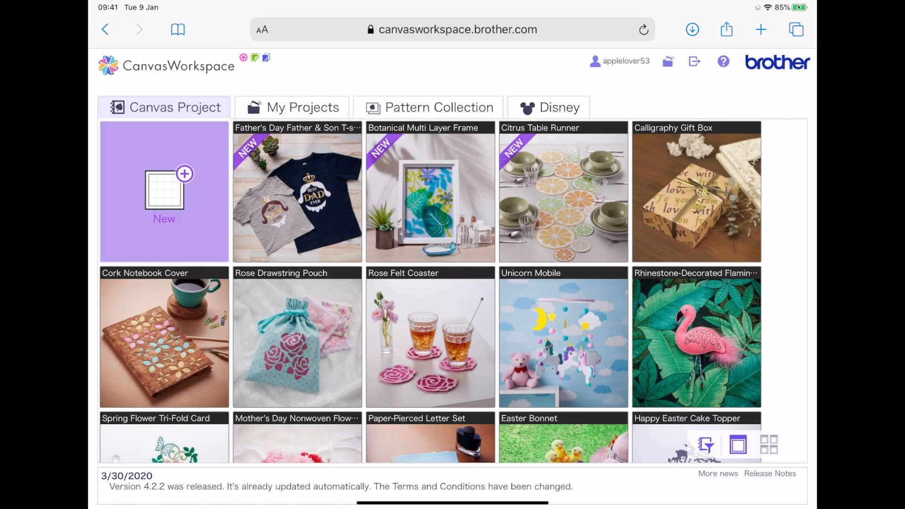
# - Start a new blank CanvasWorkspace canvas project
pyautogui.click(164, 192)
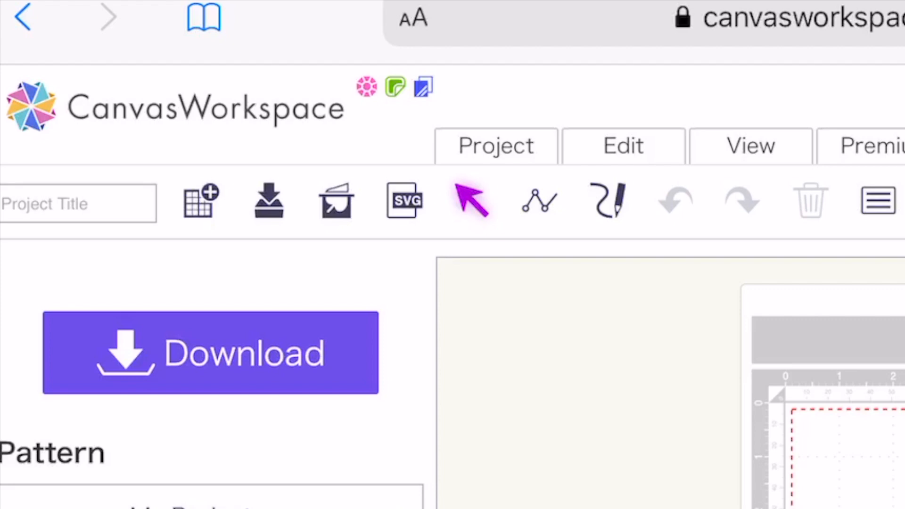
# - Begin an SVG/DXF/FCM file import and choose a file to bring in
pyautogui.click(405, 200)
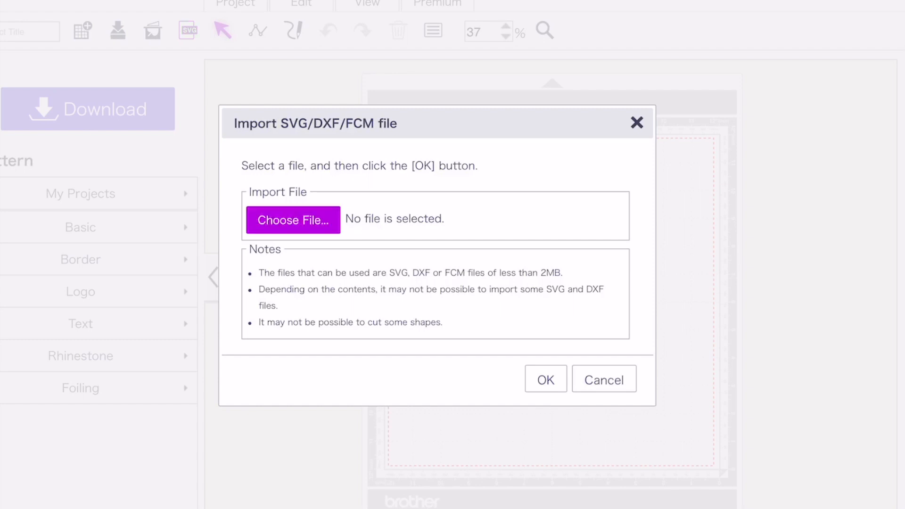
pyautogui.click(293, 220)
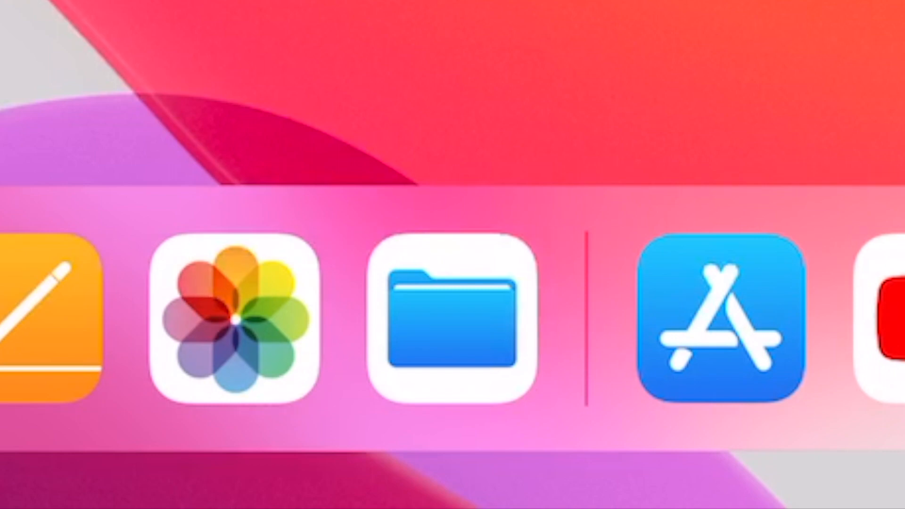
# - Search the App Store for 'Fi' and look up the Files app
pyautogui.click(715, 321)
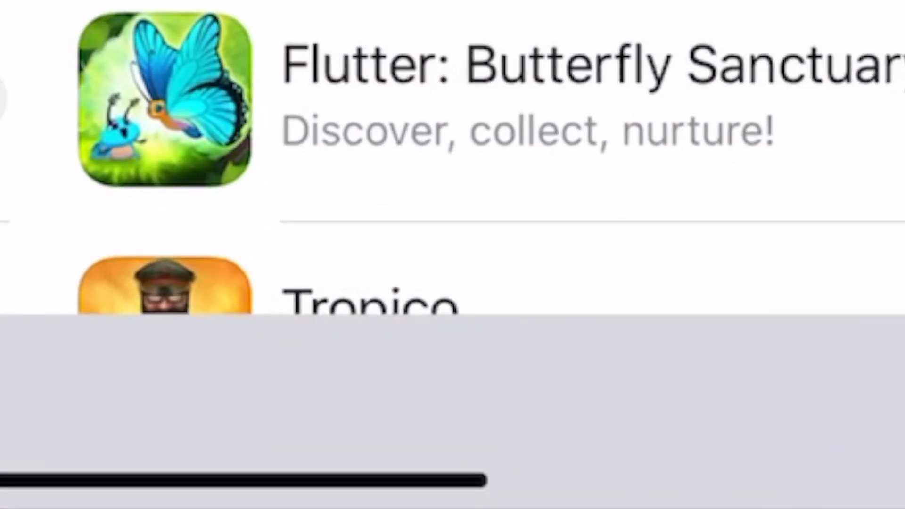
pyautogui.write('Fi')
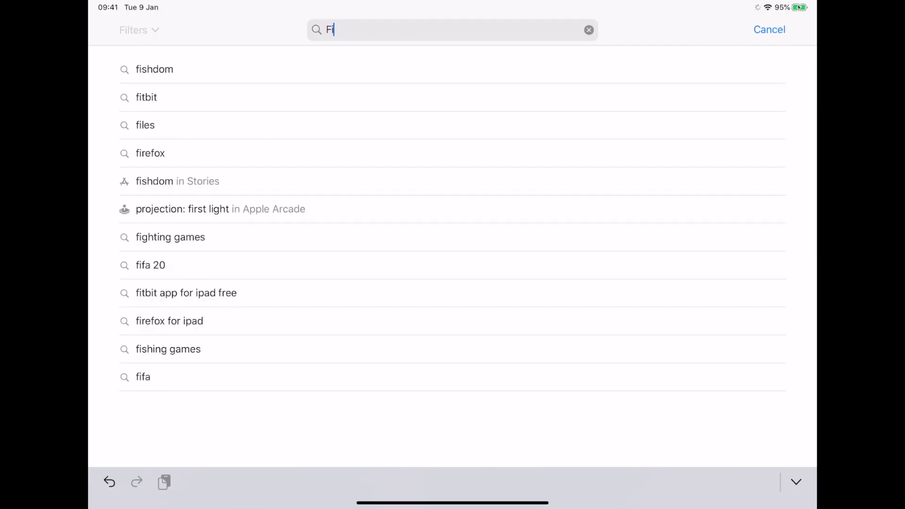
pyautogui.click(145, 125)
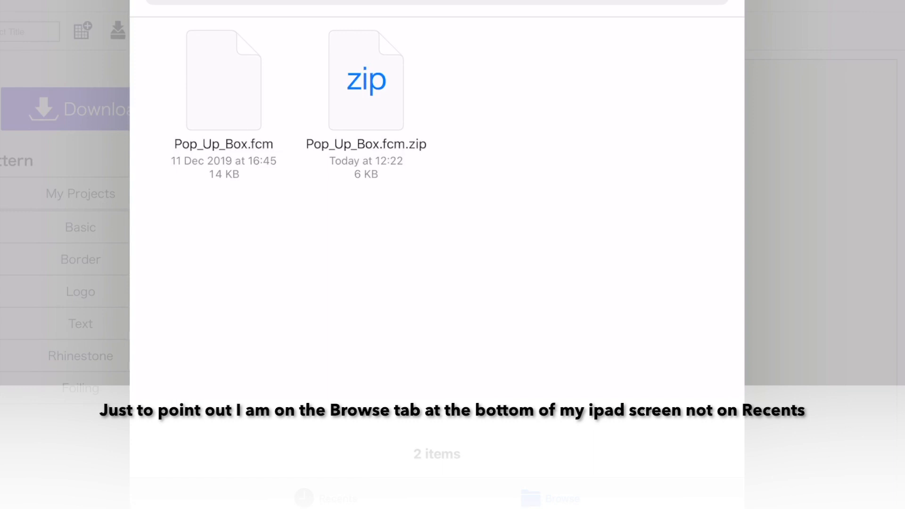
# - Import the unzipped Pop_Up_Box.fcm so its box card pieces land on the cutting mat
pyautogui.click(225, 79)
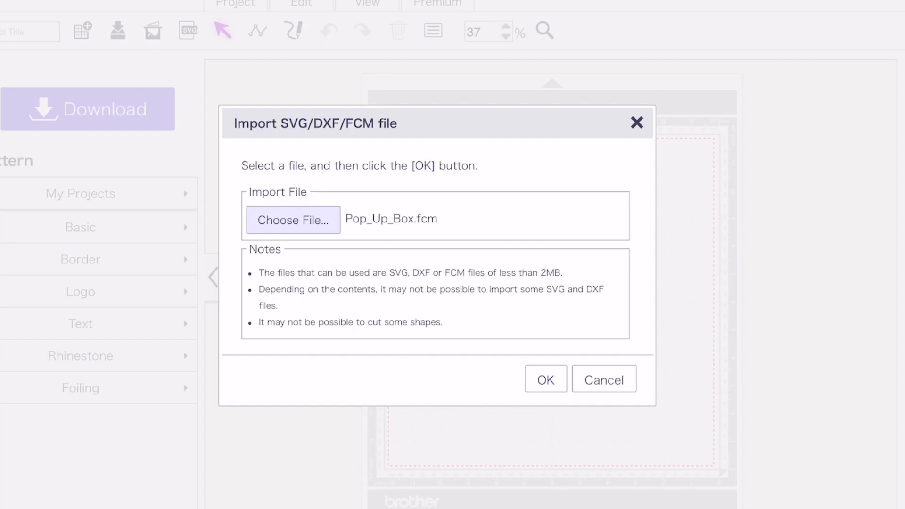
pyautogui.click(545, 379)
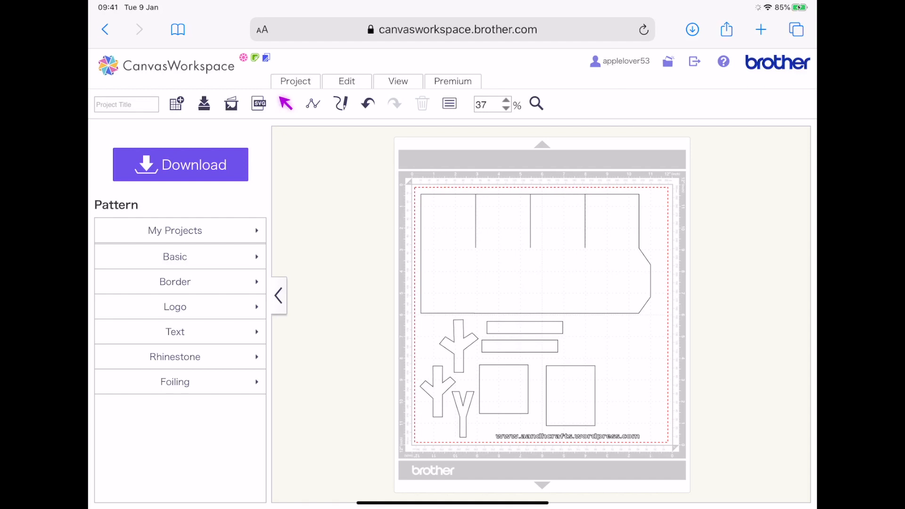
# - Enter 'Pop up box' as the project title
pyautogui.click(125, 105)
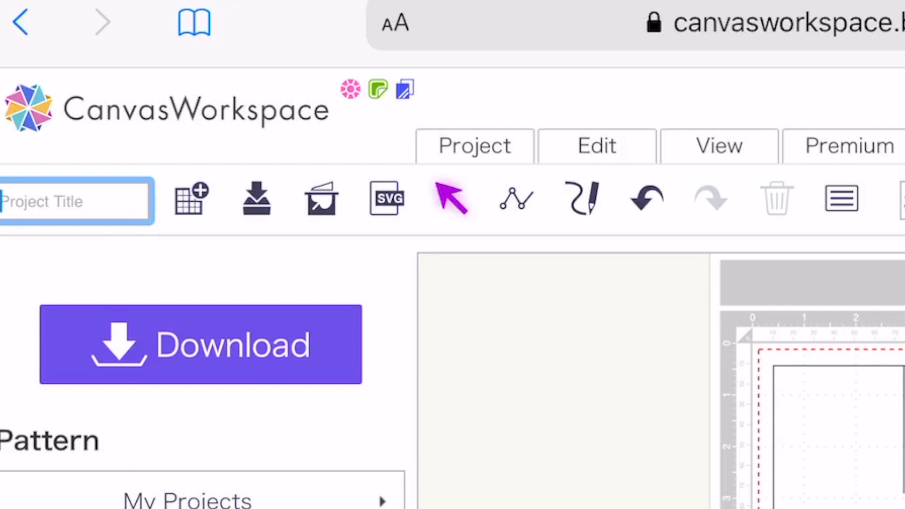
pyautogui.write('Pop up bo')
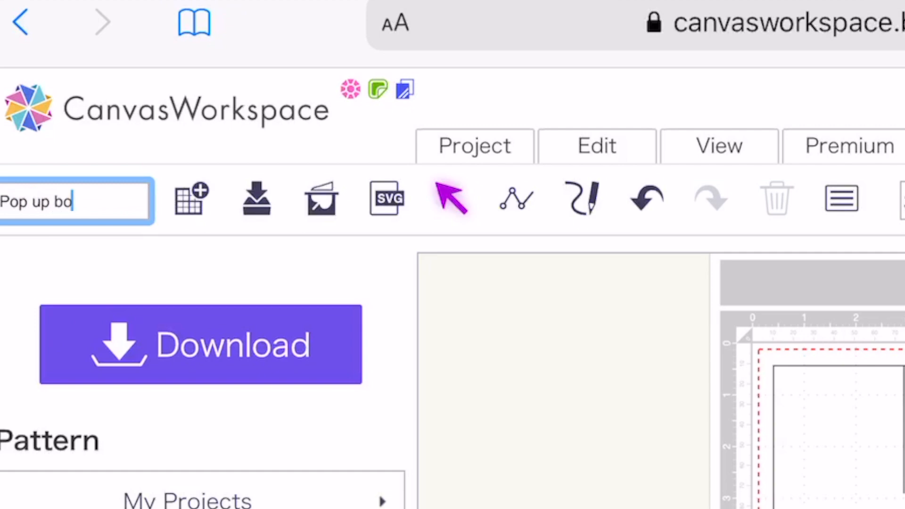
pyautogui.write('x')
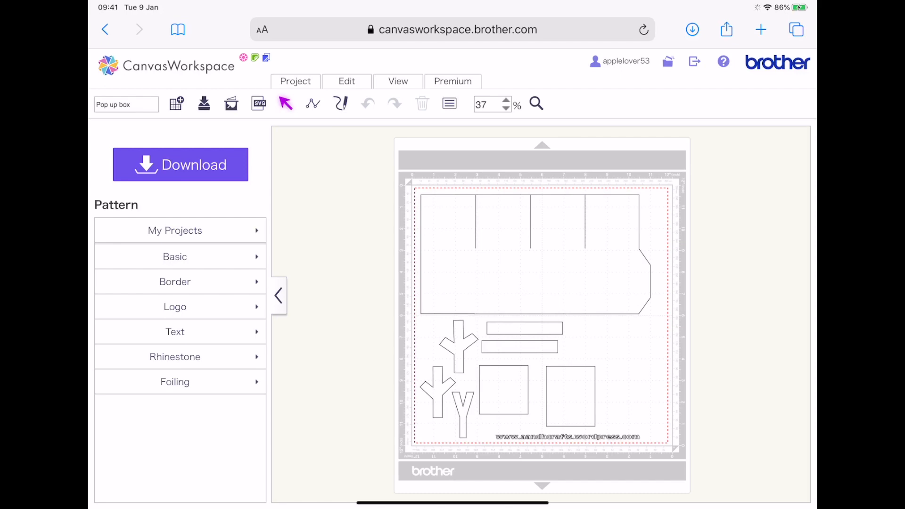
# - Ready the Pop up box cutting data for ScanNCut Transfer and review the download options
pyautogui.click(180, 164)
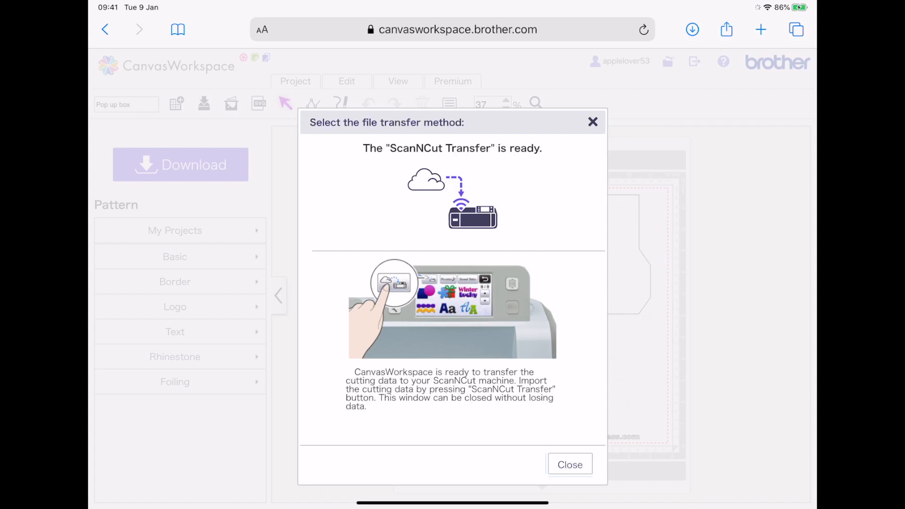
pyautogui.click(569, 464)
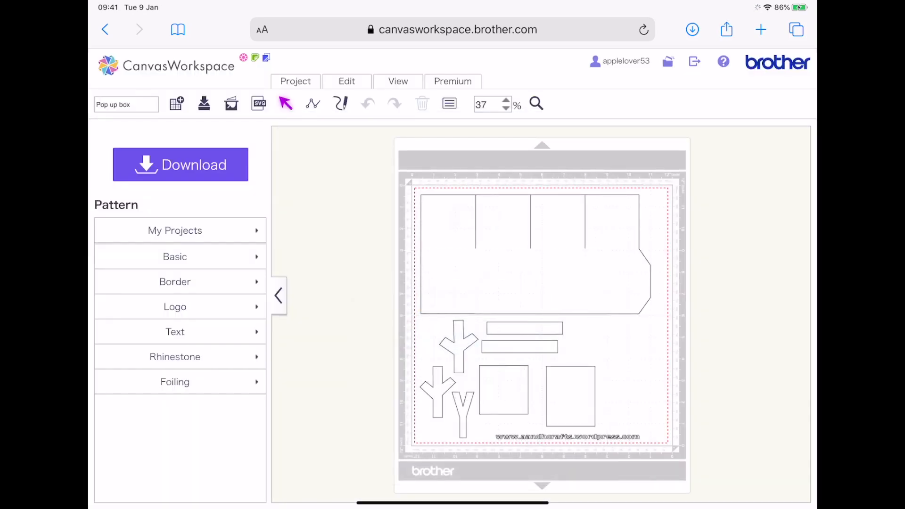
pyautogui.click(179, 164)
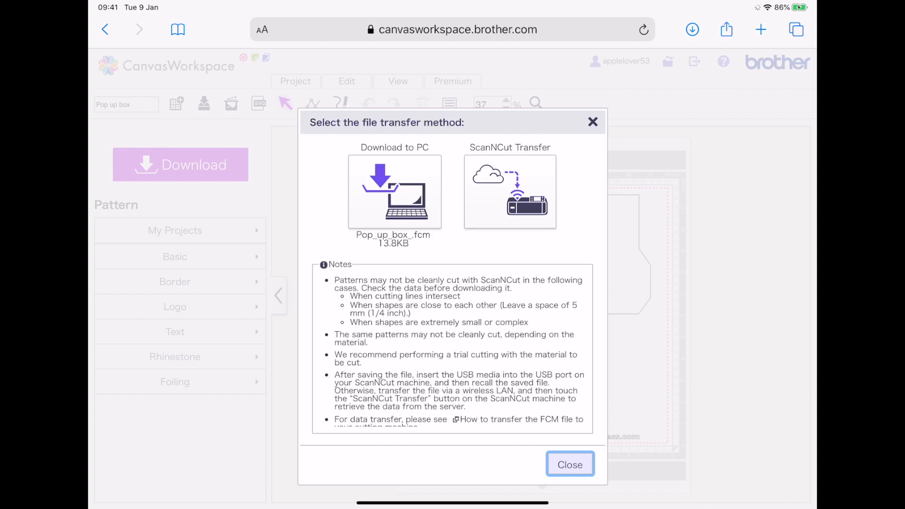
pyautogui.click(569, 464)
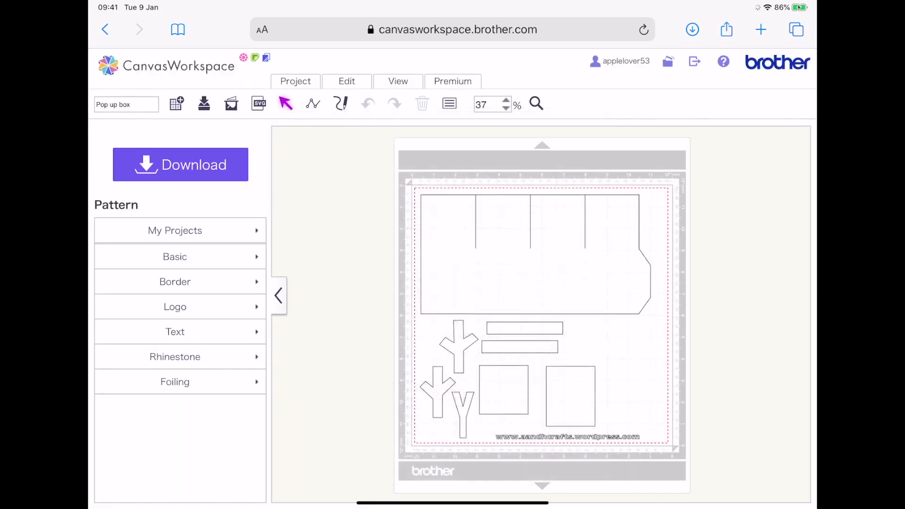